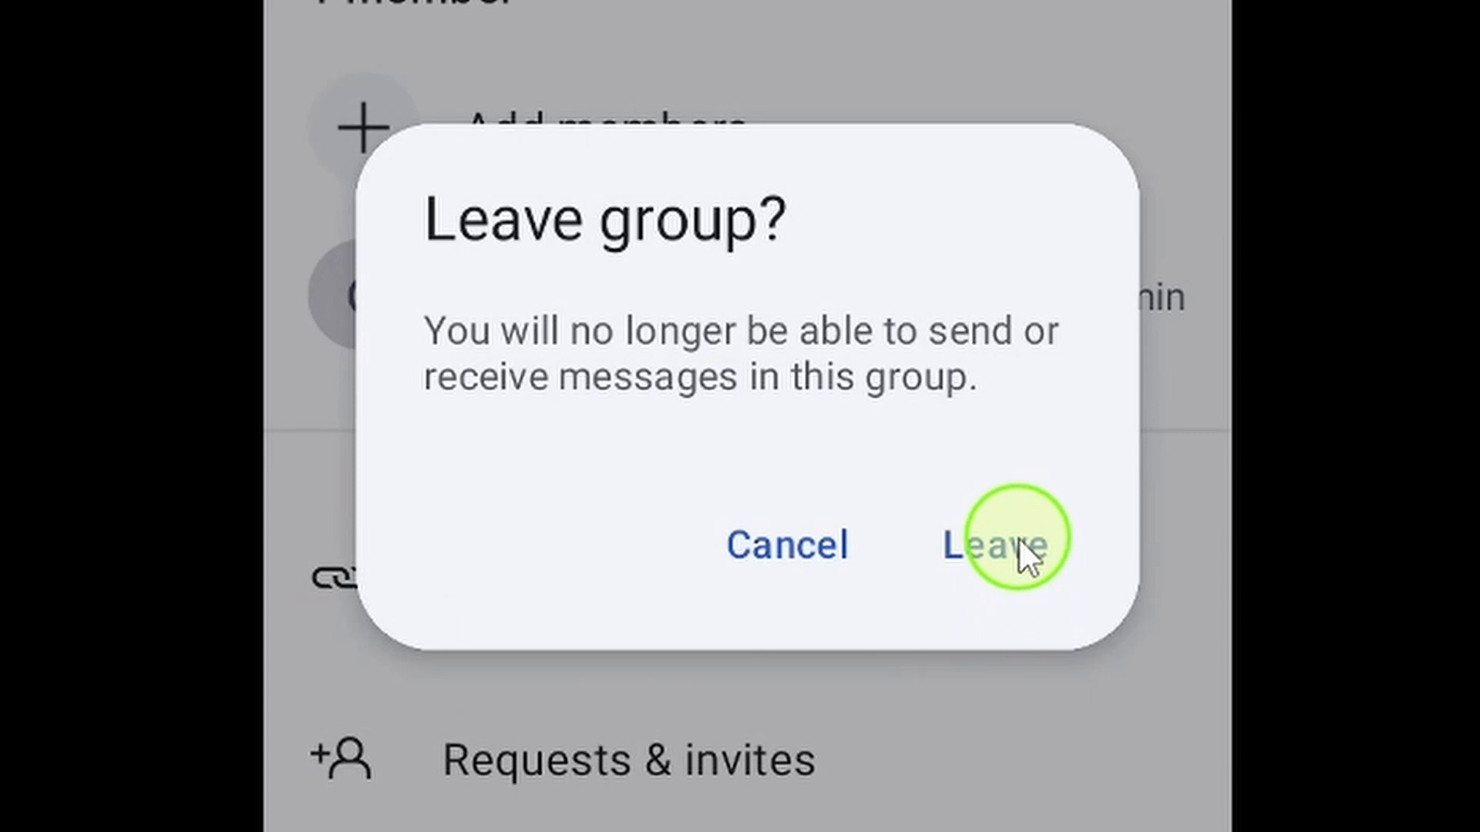
- Dismiss the group leave confirmation and return to the Android home screen
{"action": "left_click", "coordinate": [995, 546]}
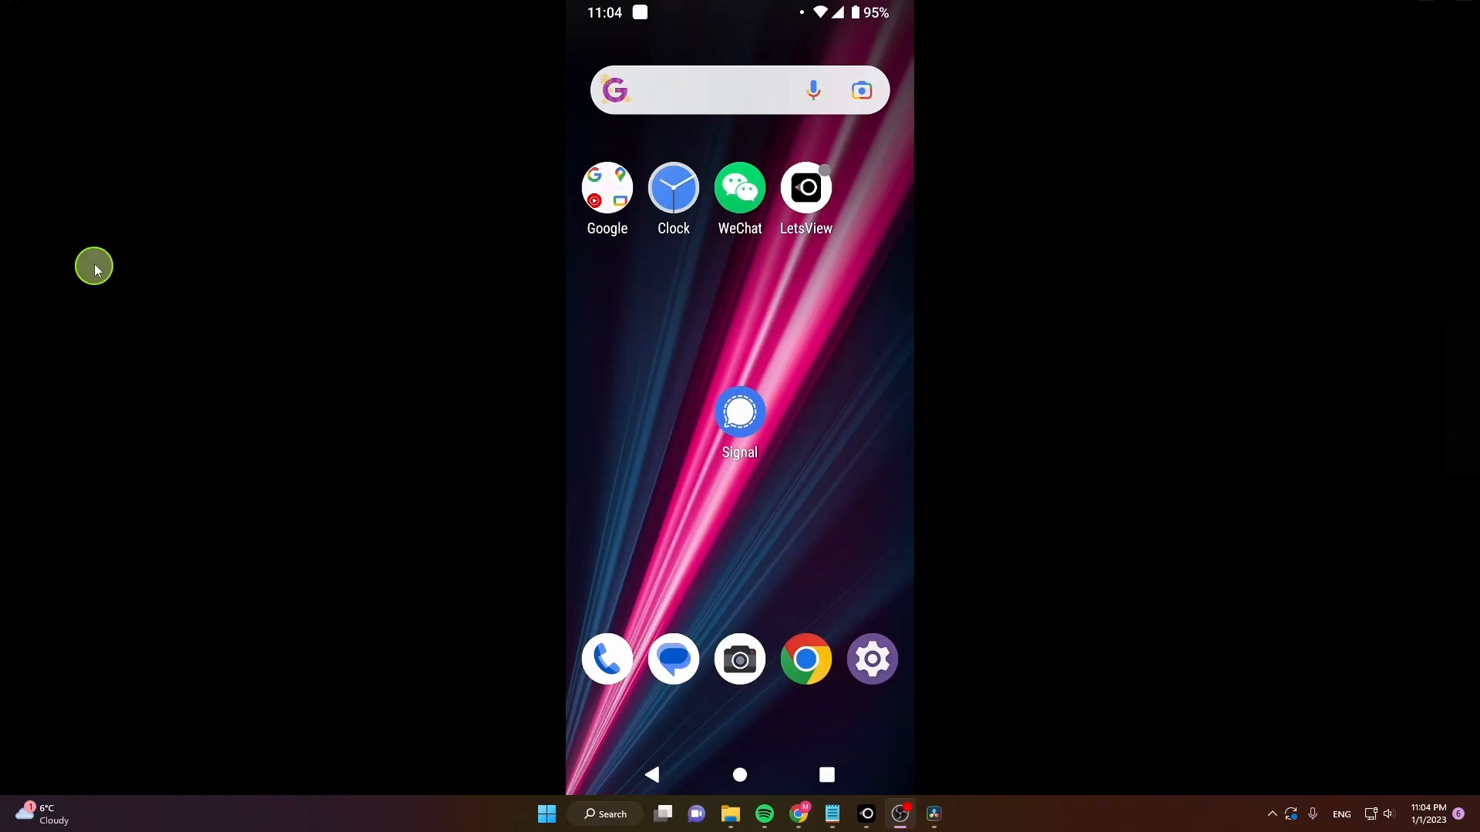
{"action": "mouse_move", "coordinate": [951, 441]}
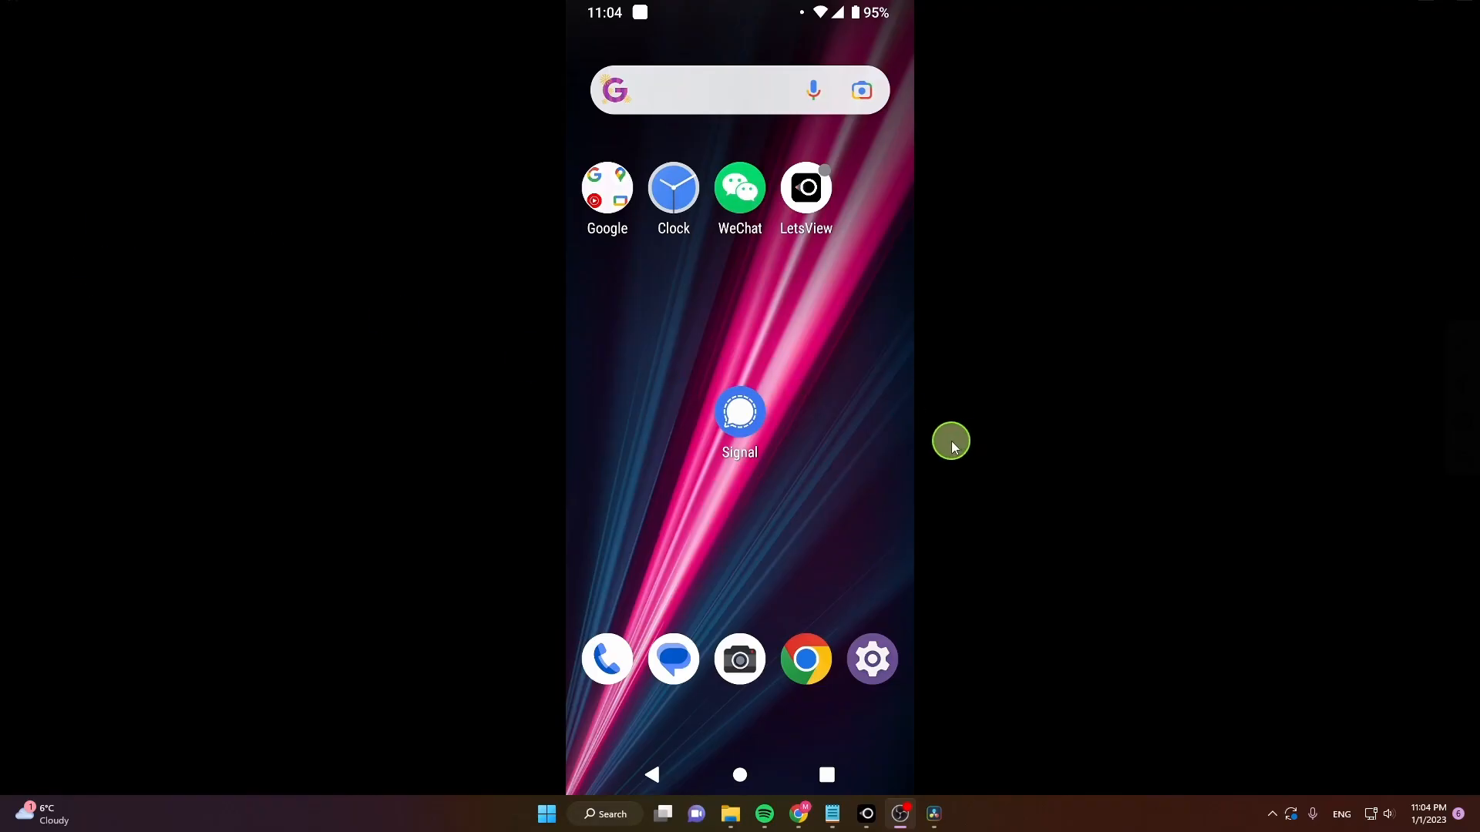
- Launch Signal and open the 'Signal tutorial video' group chat
{"action": "left_click", "coordinate": [740, 411]}
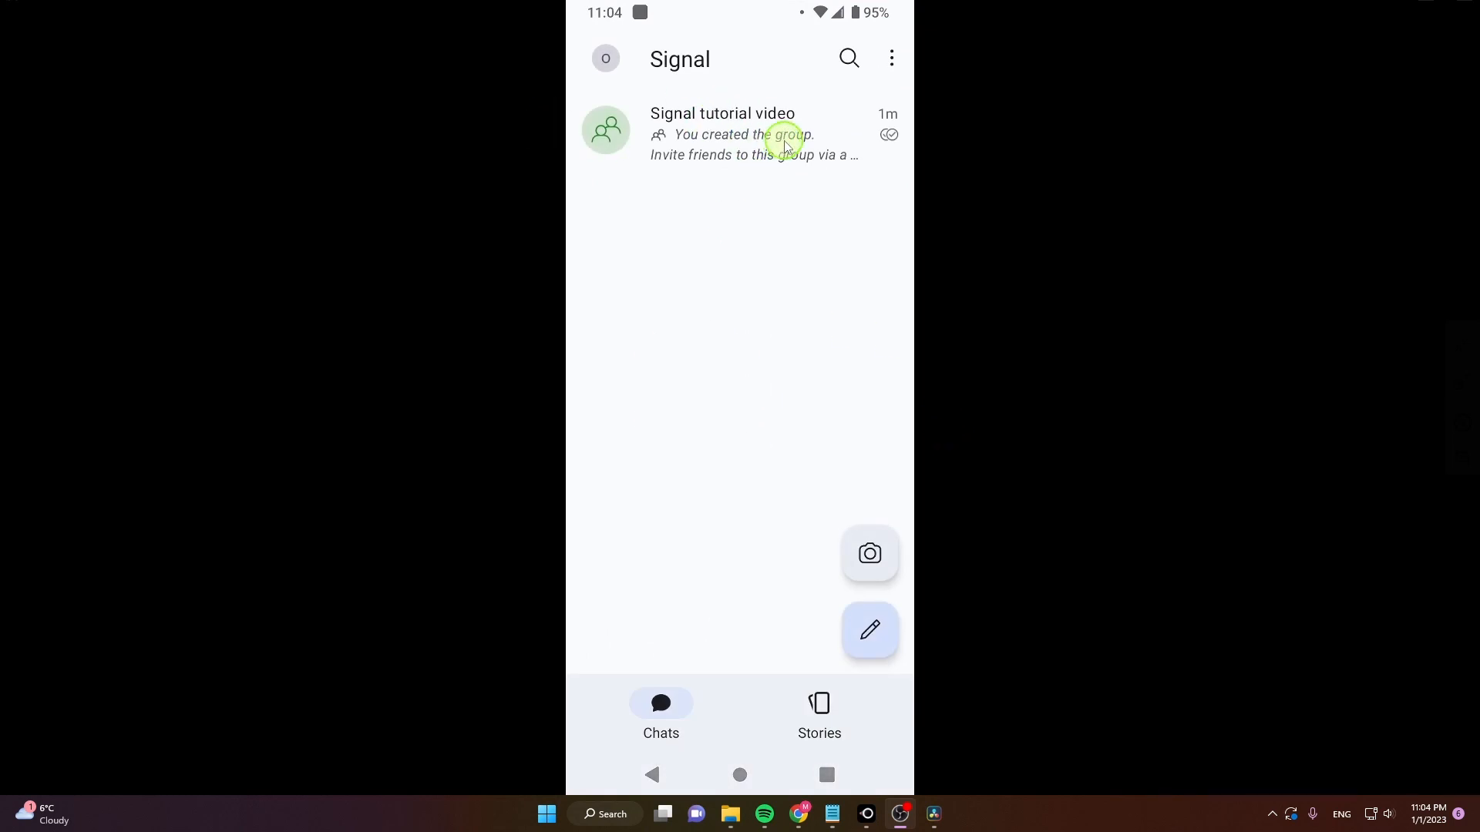
{"action": "left_click", "coordinate": [722, 134]}
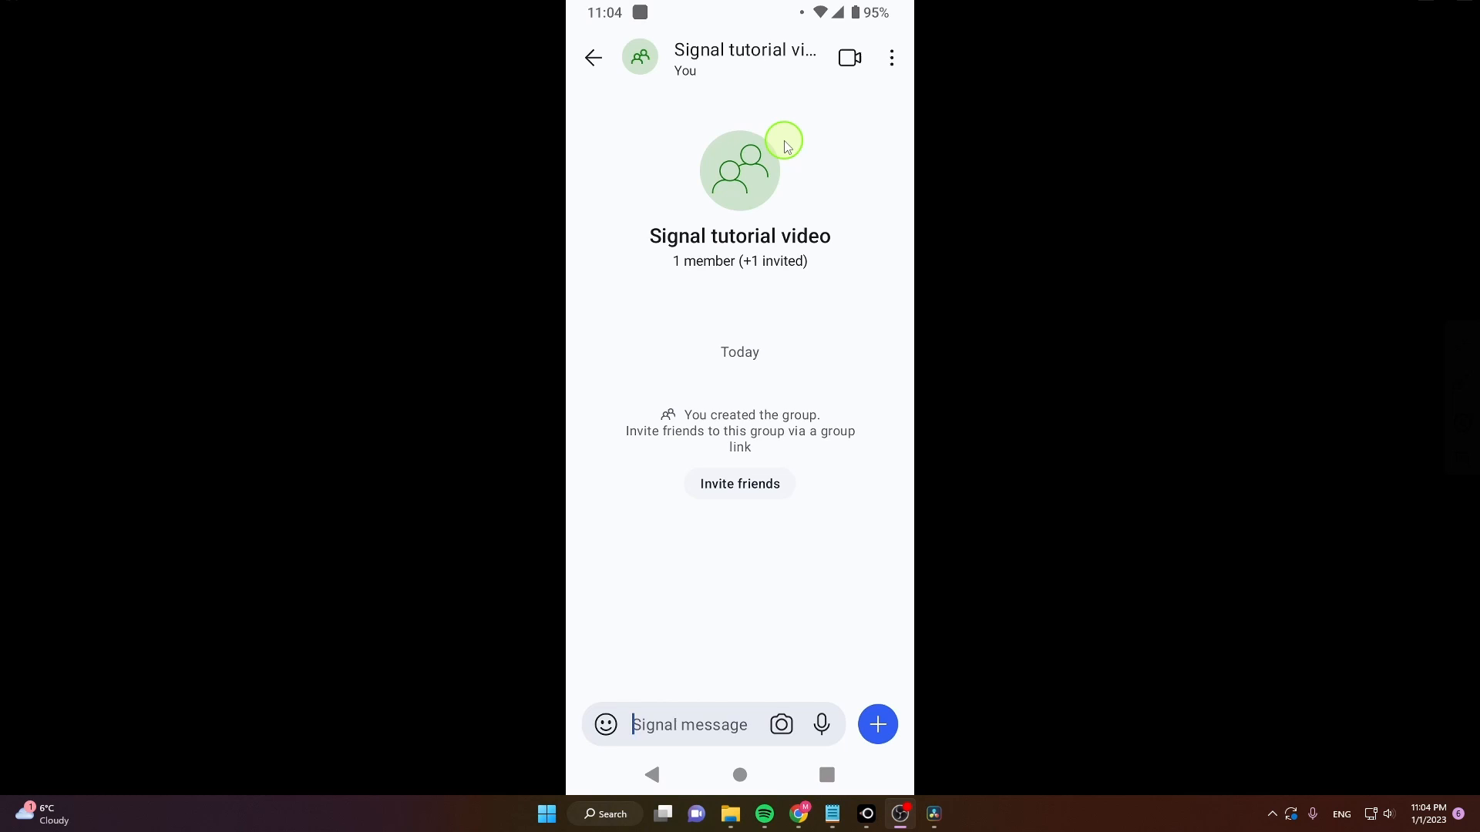
{"action": "mouse_move", "coordinate": [891, 58]}
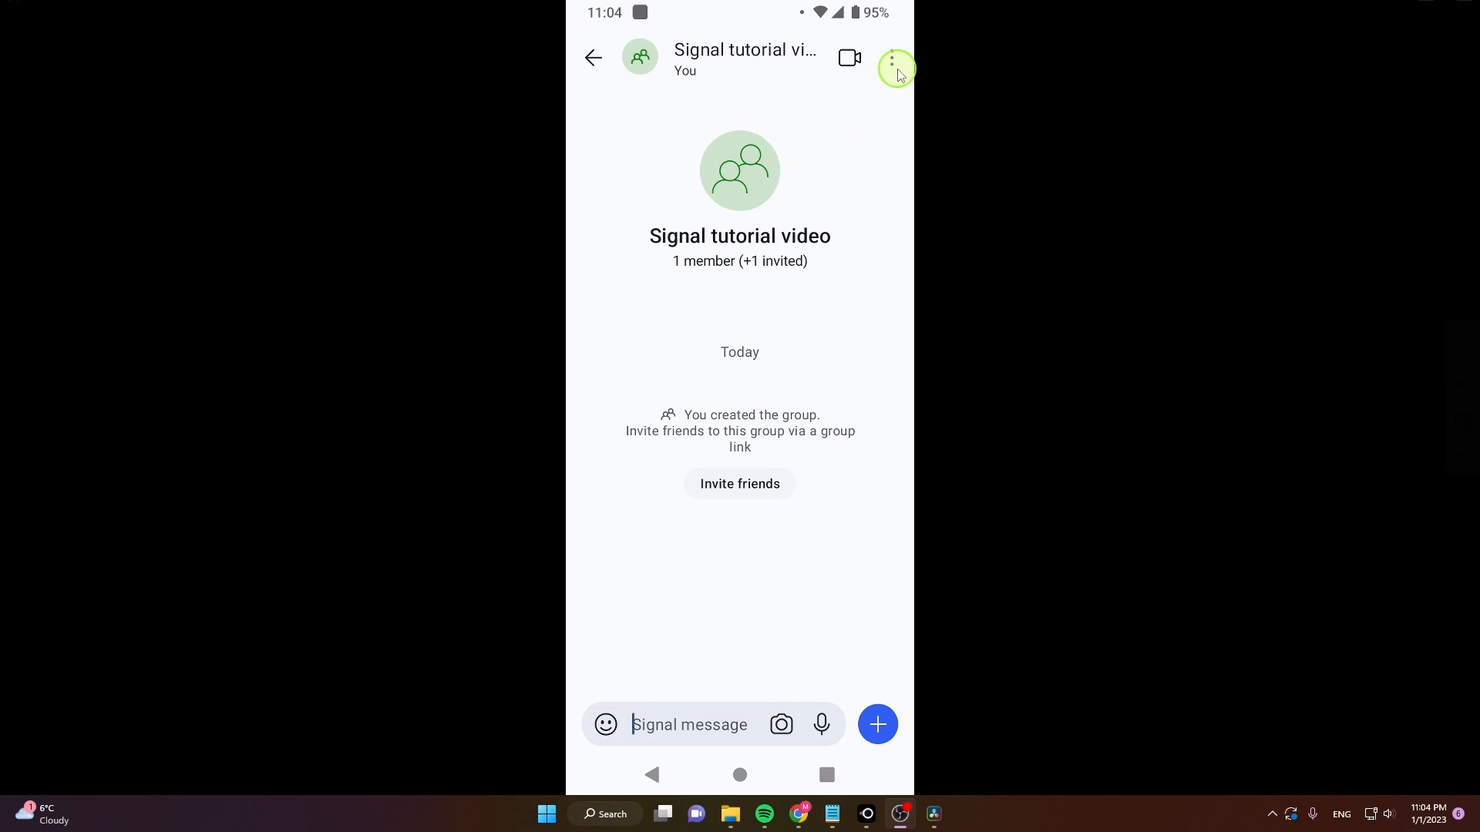
- Open Group settings for 'Signal tutorial video' from the chat's three-dot menu
{"action": "left_click", "coordinate": [891, 58]}
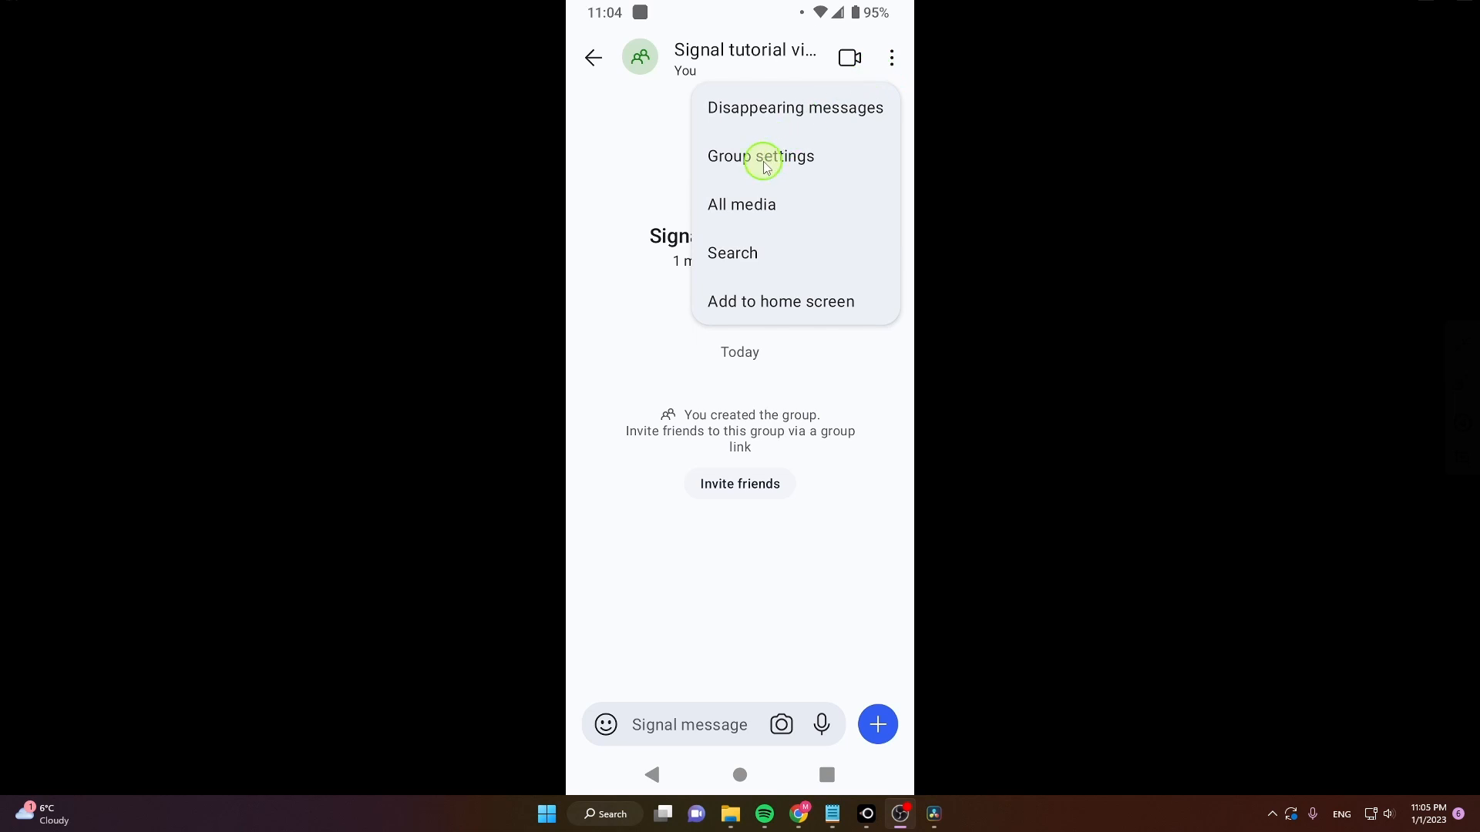
{"action": "left_click", "coordinate": [760, 156]}
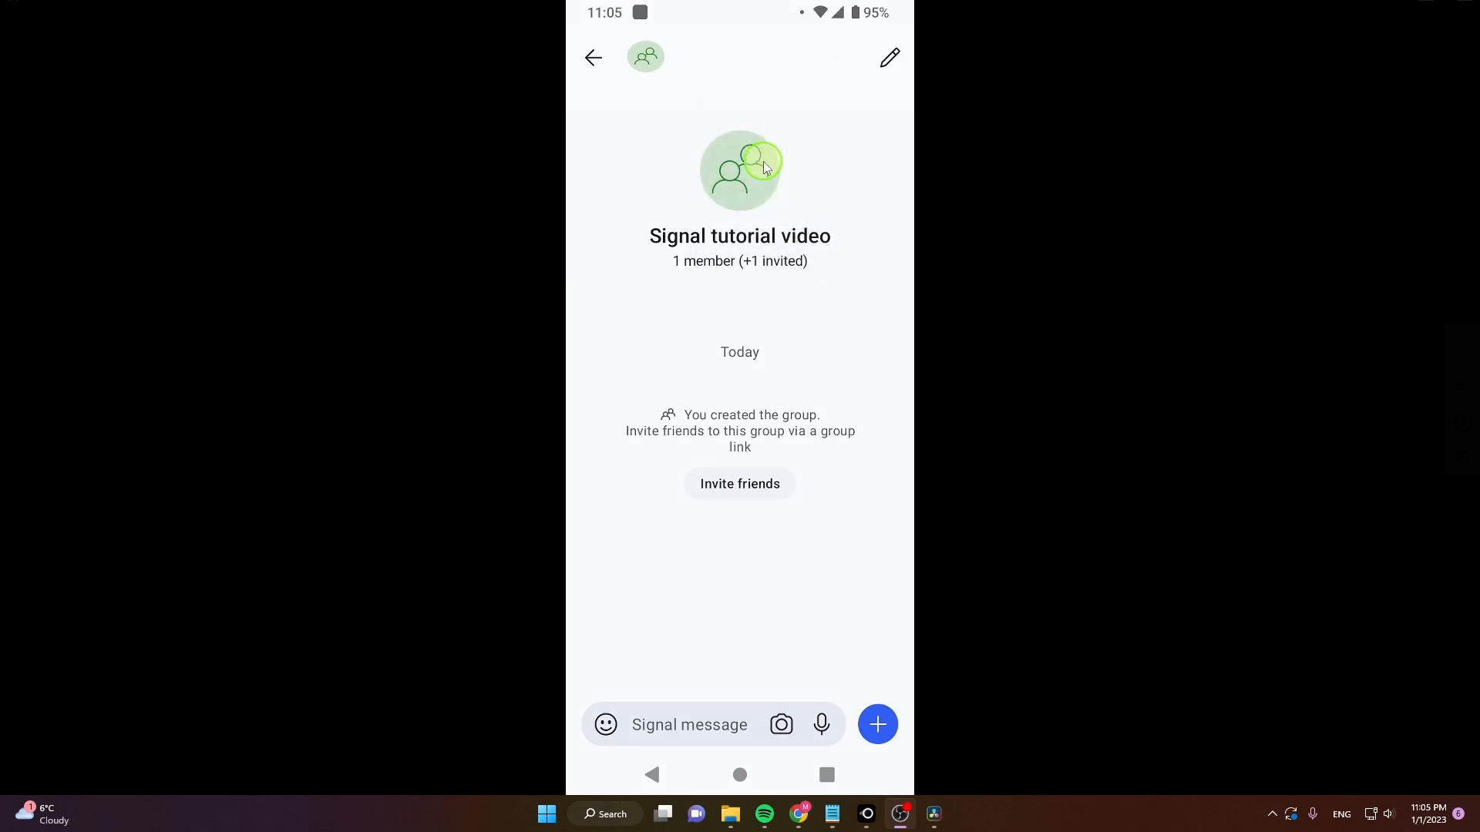
{"action": "left_click", "coordinate": [645, 56]}
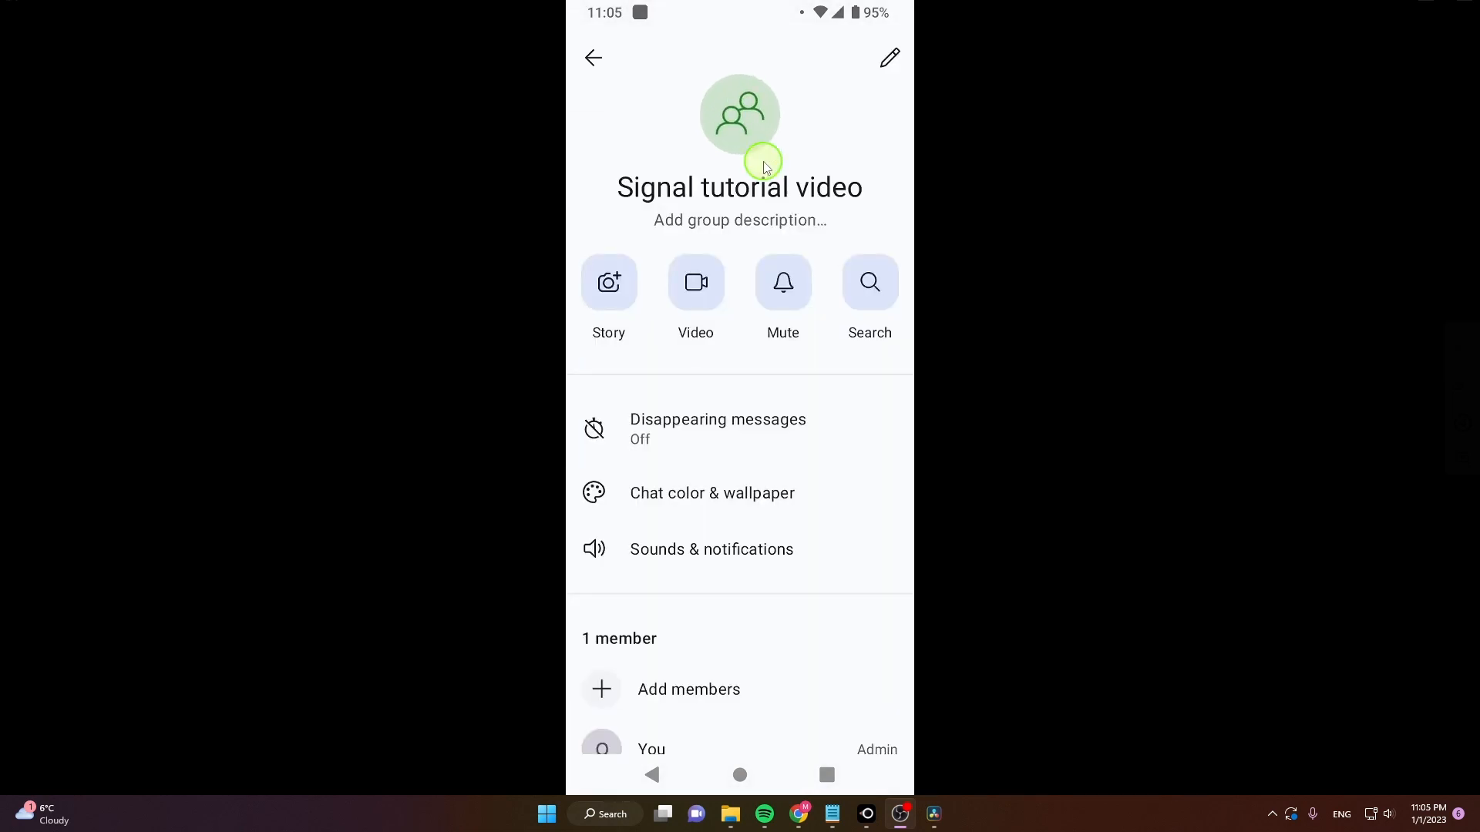
- Leave the 'Signal tutorial video' group and confirm with Leave
{"action": "scroll", "scroll_direction": "down", "scroll_amount": 3}
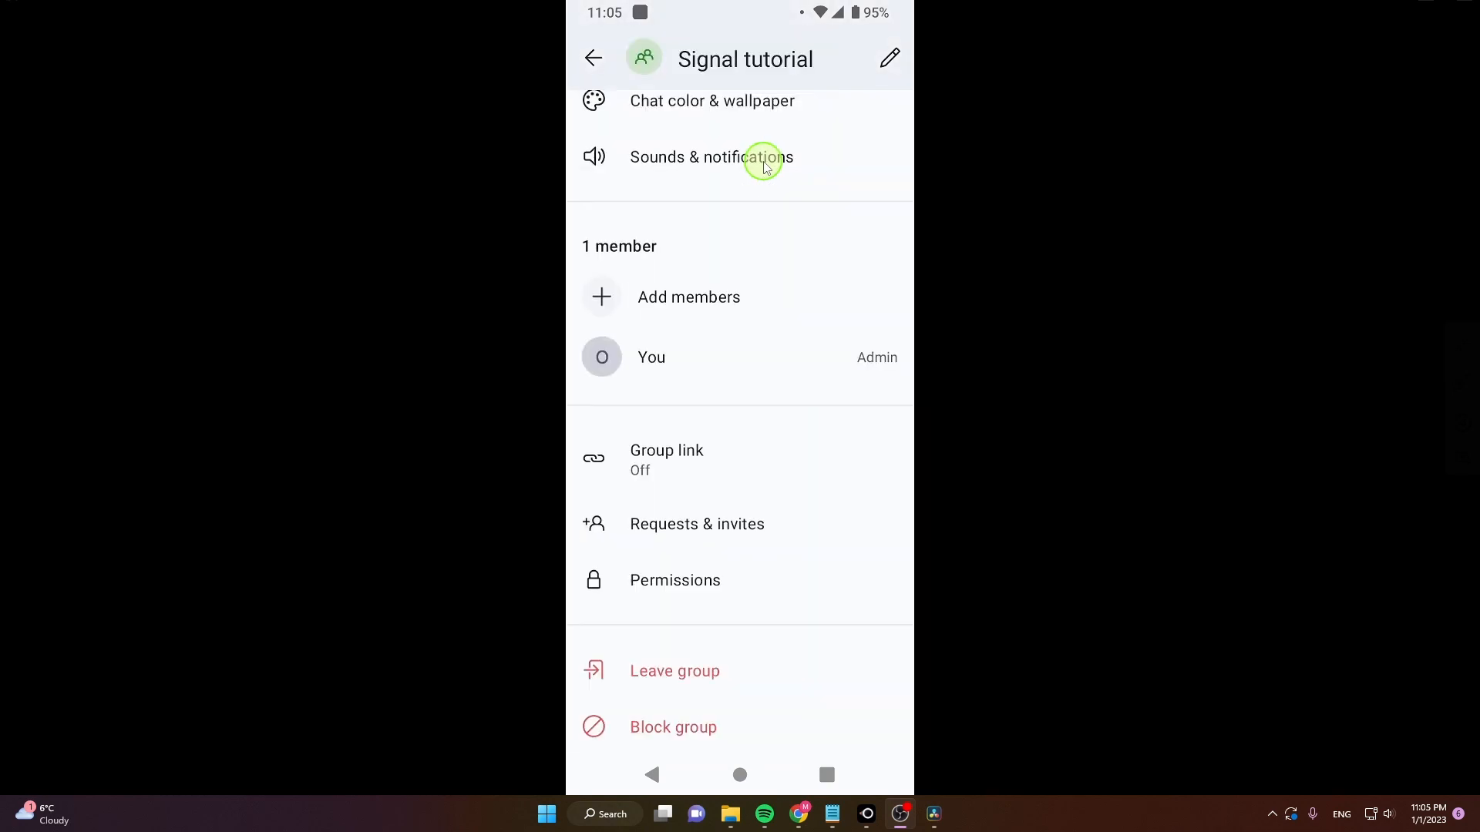
{"action": "mouse_move", "coordinate": [706, 695]}
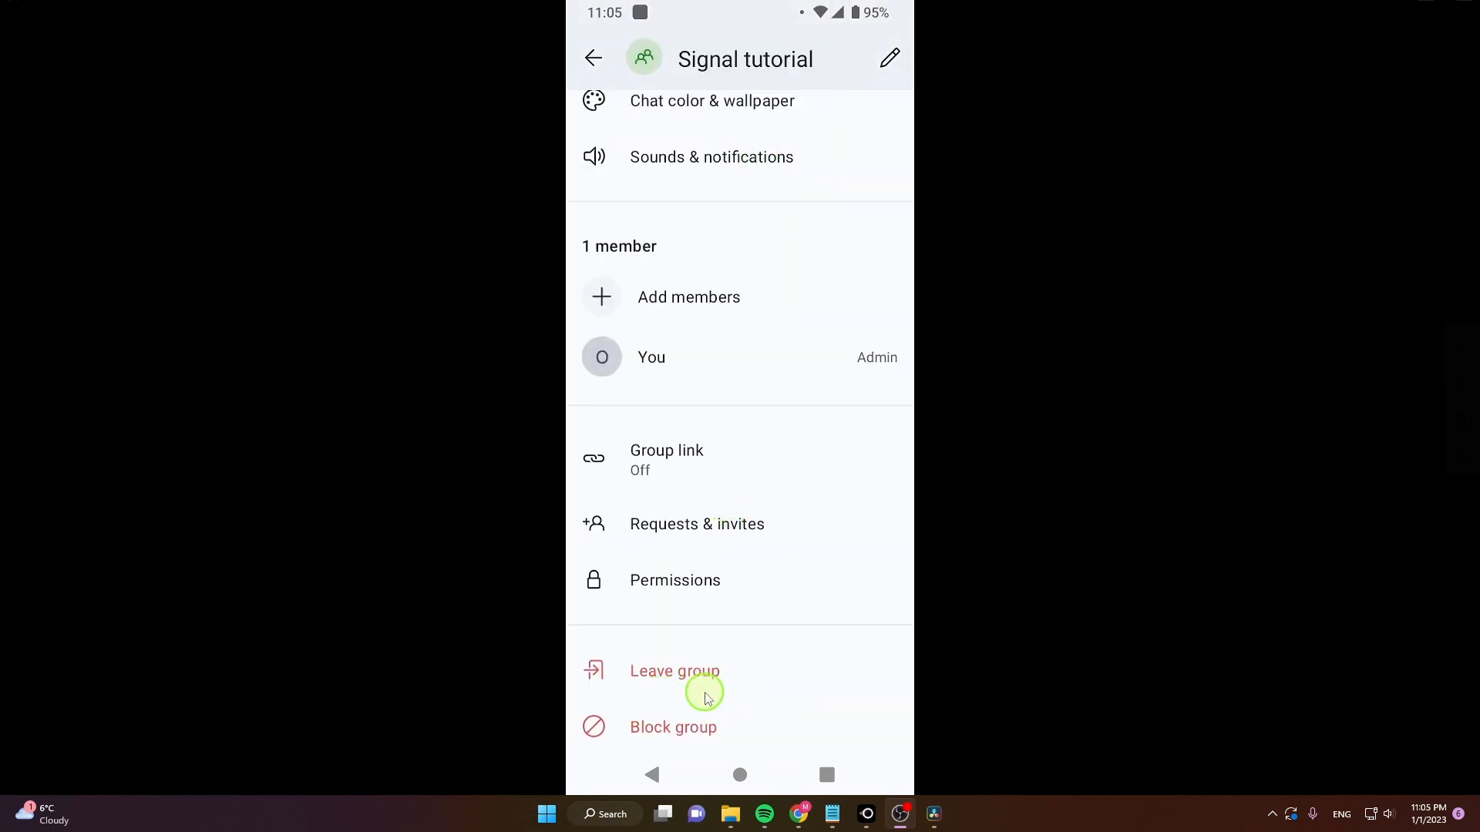
{"action": "mouse_move", "coordinate": [670, 671]}
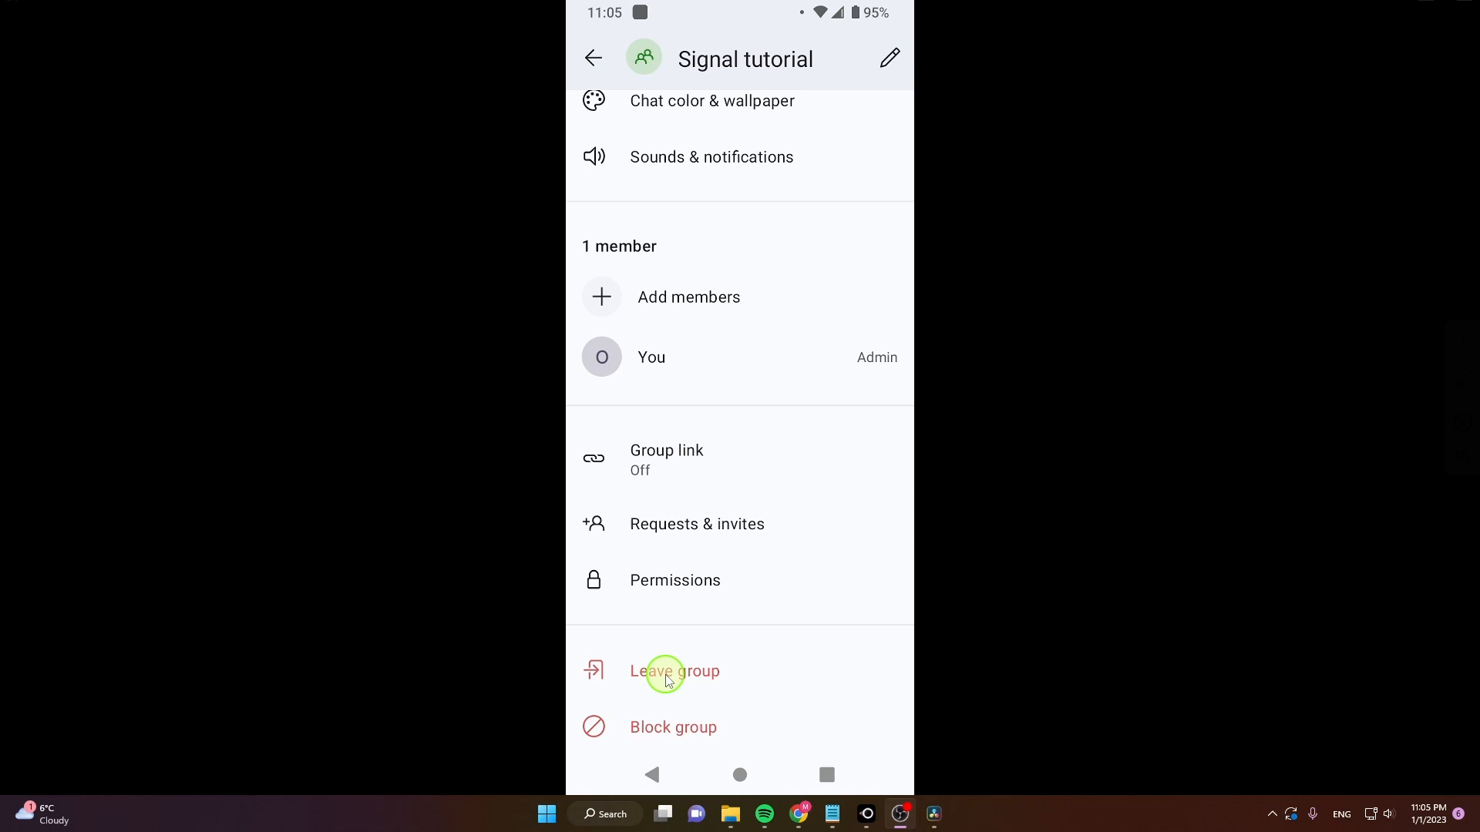
{"action": "left_click", "coordinate": [673, 671]}
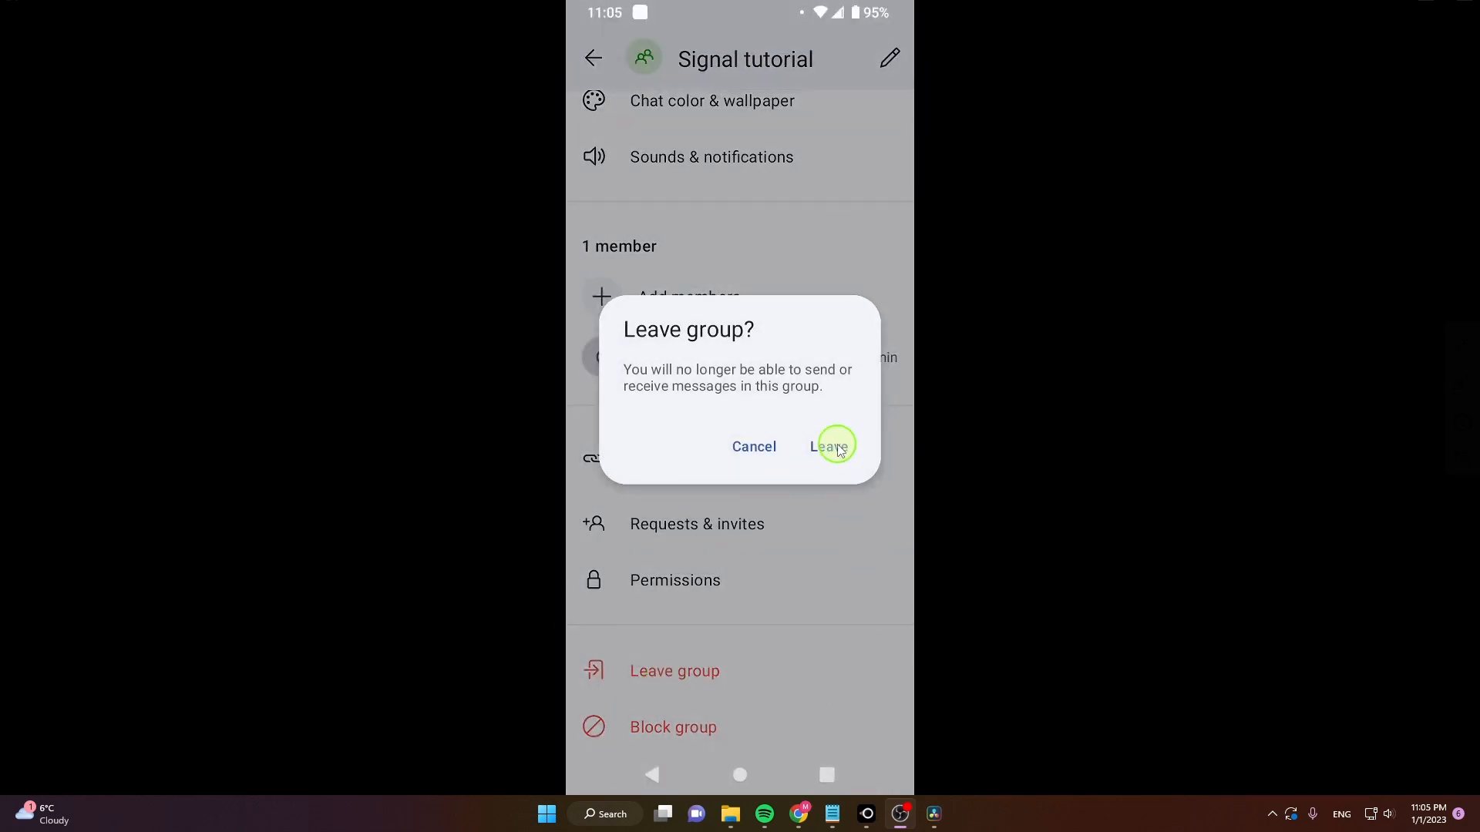
{"action": "left_click", "coordinate": [829, 446]}
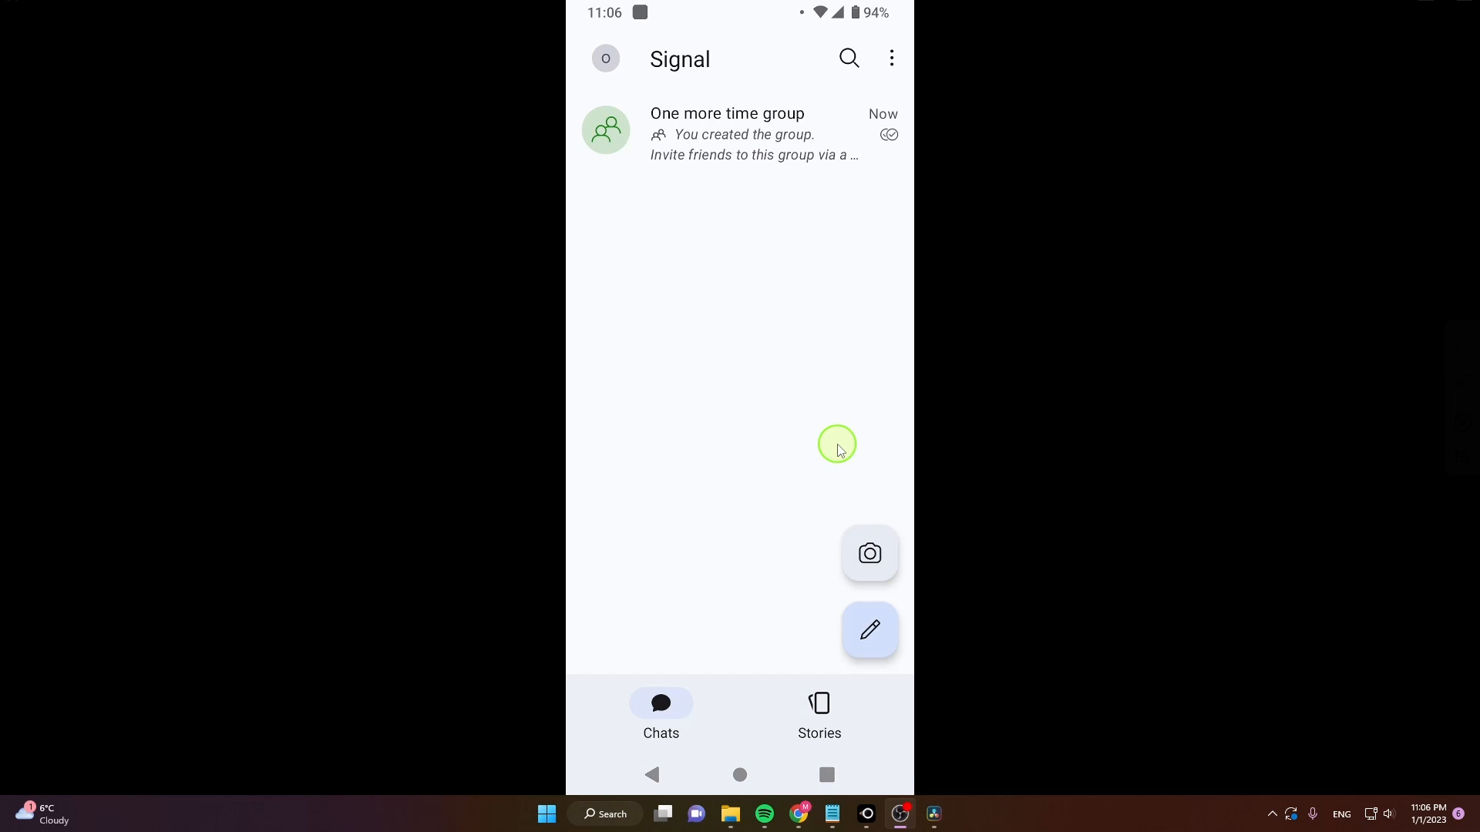
- Open 'One more time group' and its Group settings from the three-dot menu
{"action": "left_click", "coordinate": [726, 133]}
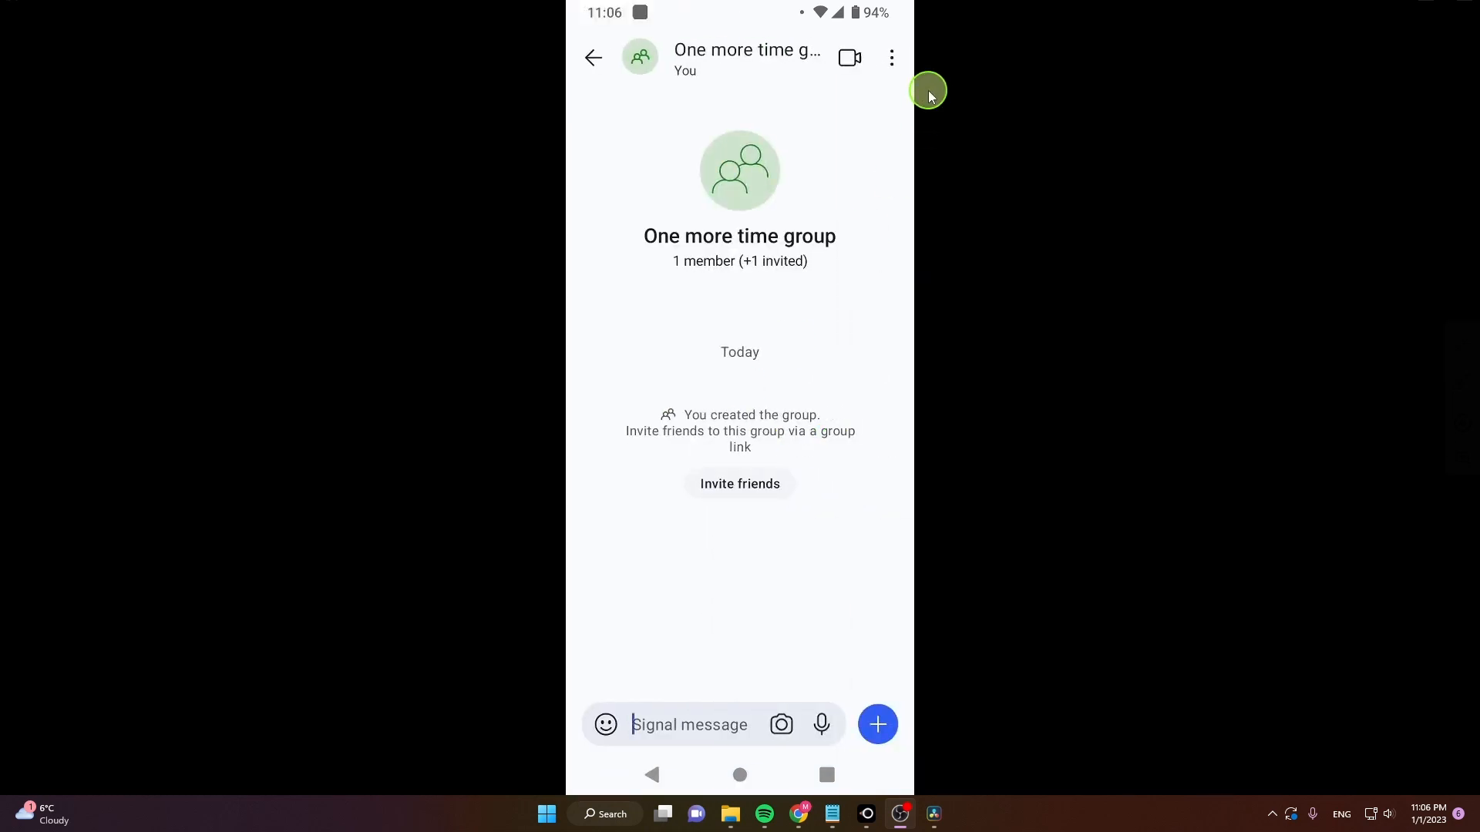
{"action": "left_click", "coordinate": [891, 58]}
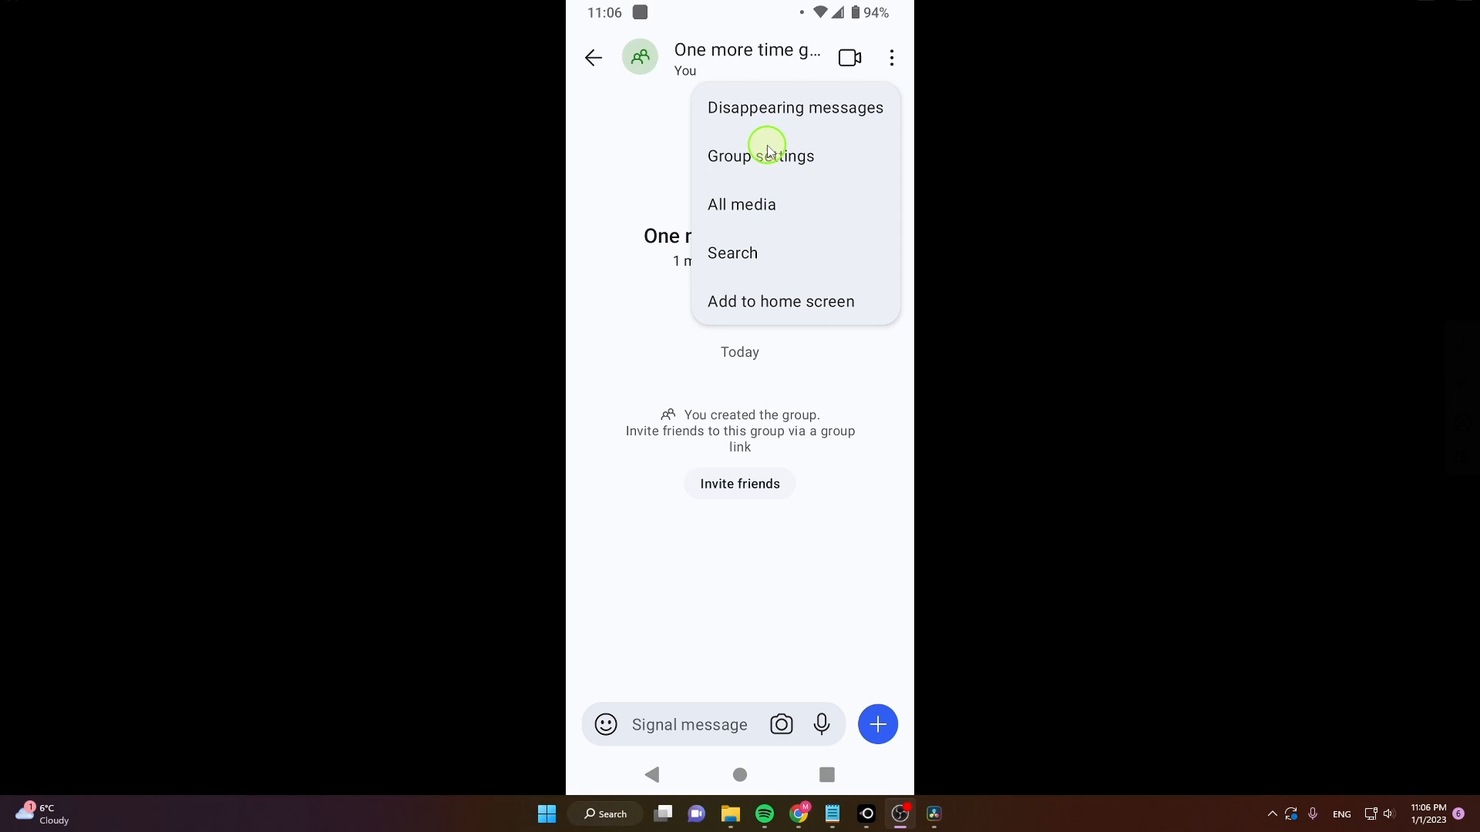
{"action": "left_click", "coordinate": [760, 156]}
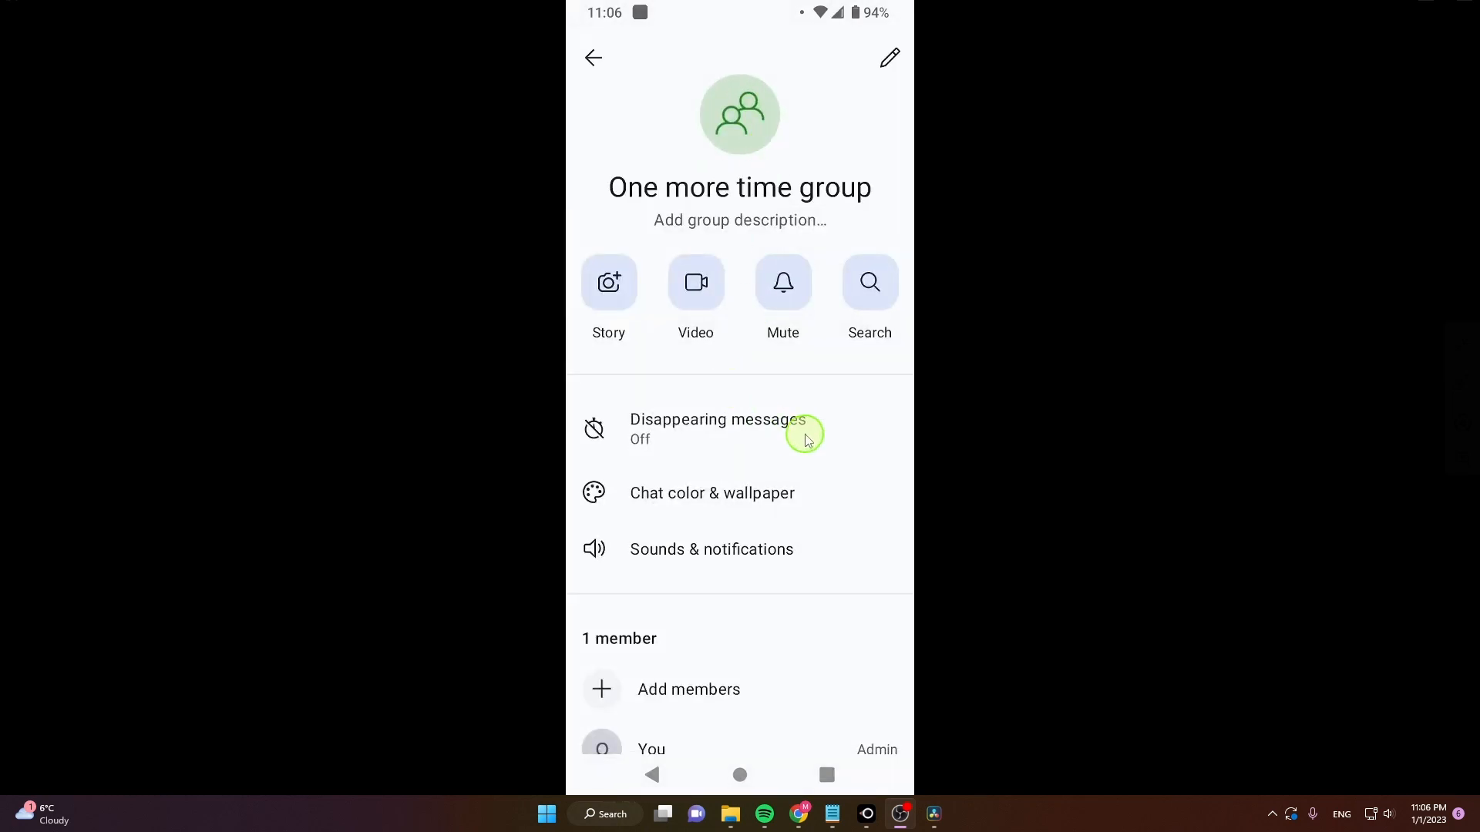
- Leave 'One more time group' and confirm with Leave
{"action": "scroll", "scroll_direction": "down", "scroll_amount": 3}
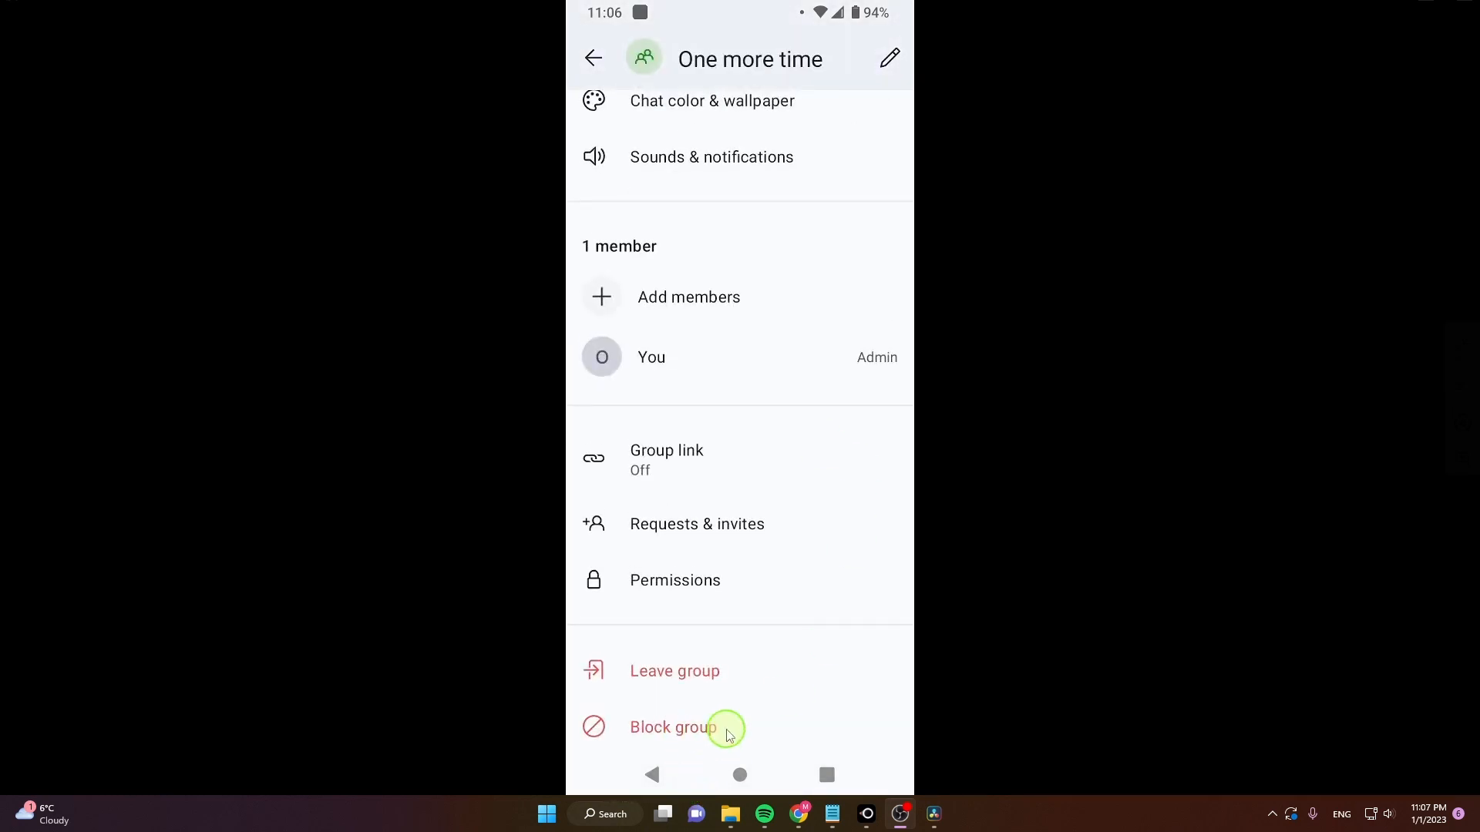
{"action": "mouse_move", "coordinate": [702, 672]}
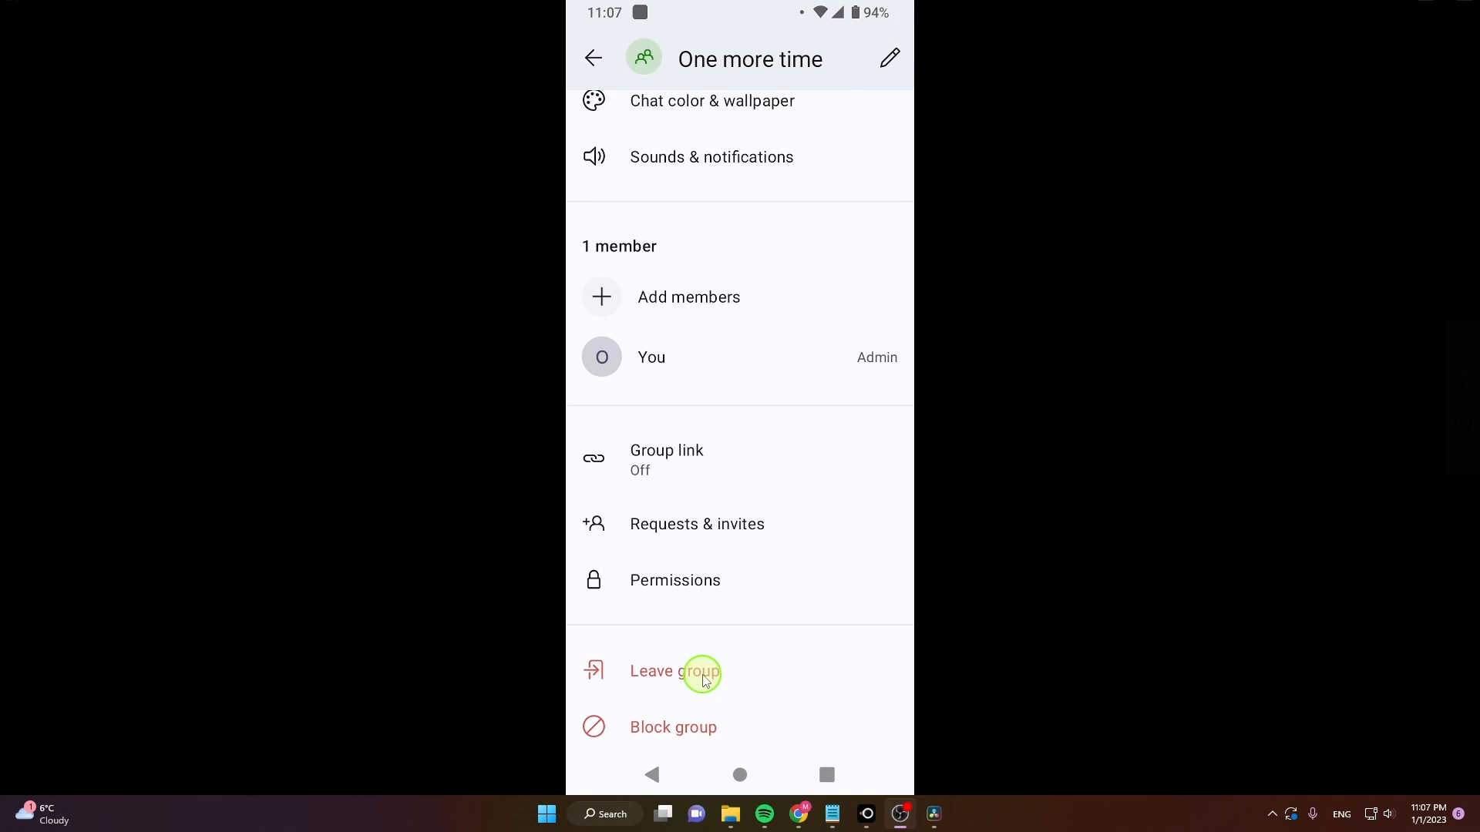
{"action": "left_click", "coordinate": [676, 671]}
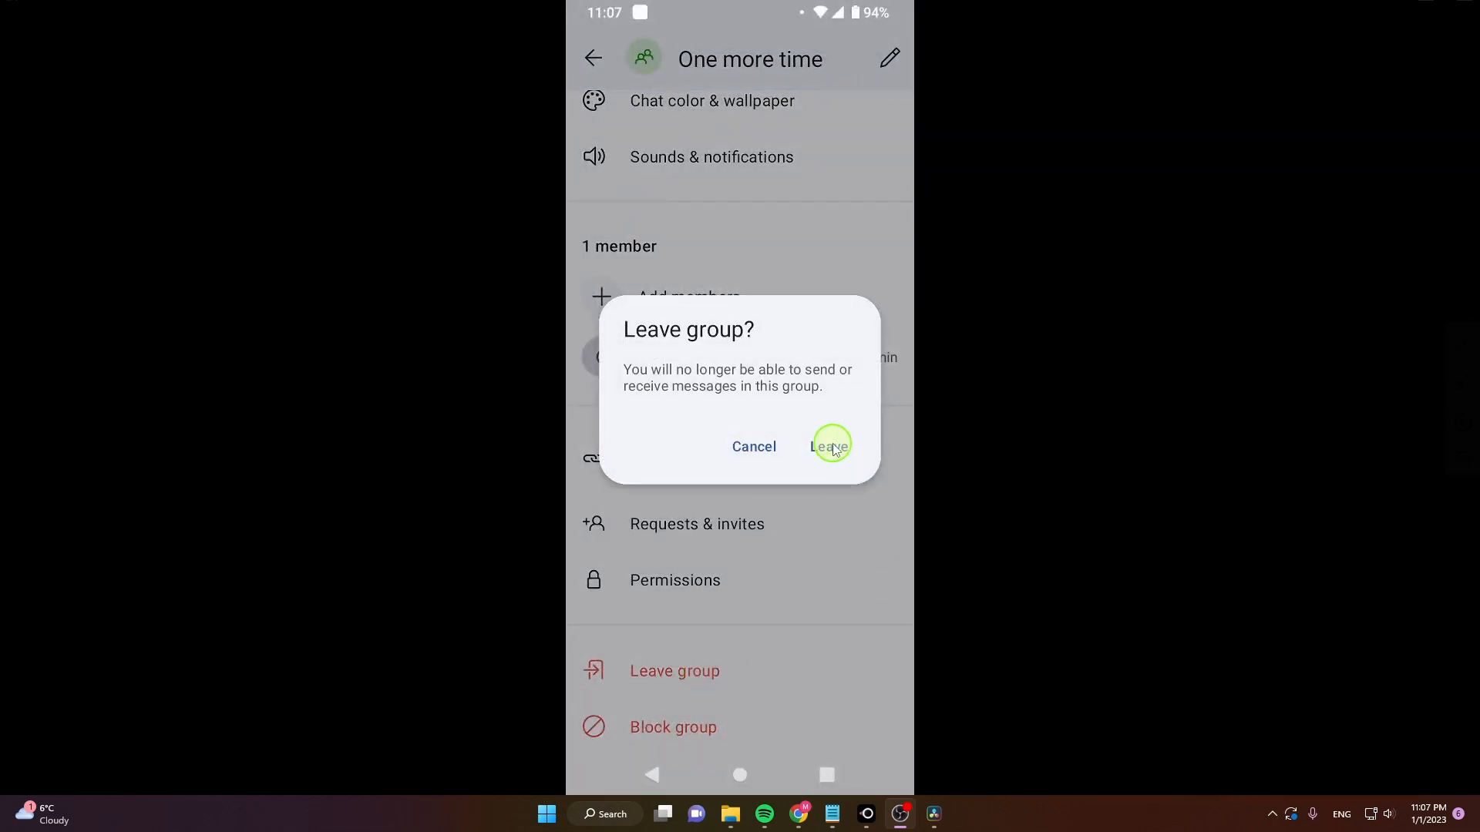
{"action": "left_click", "coordinate": [827, 446]}
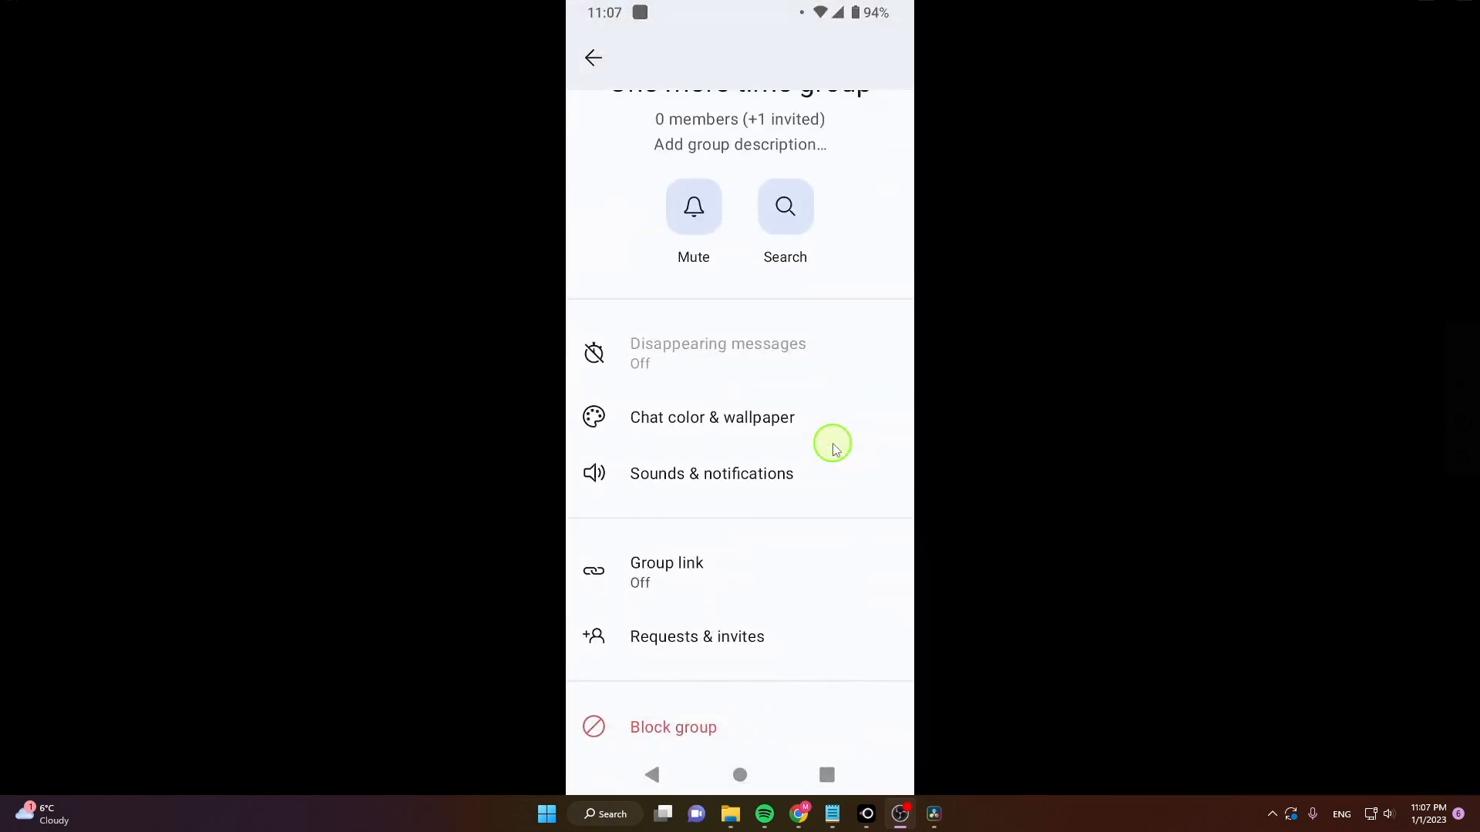